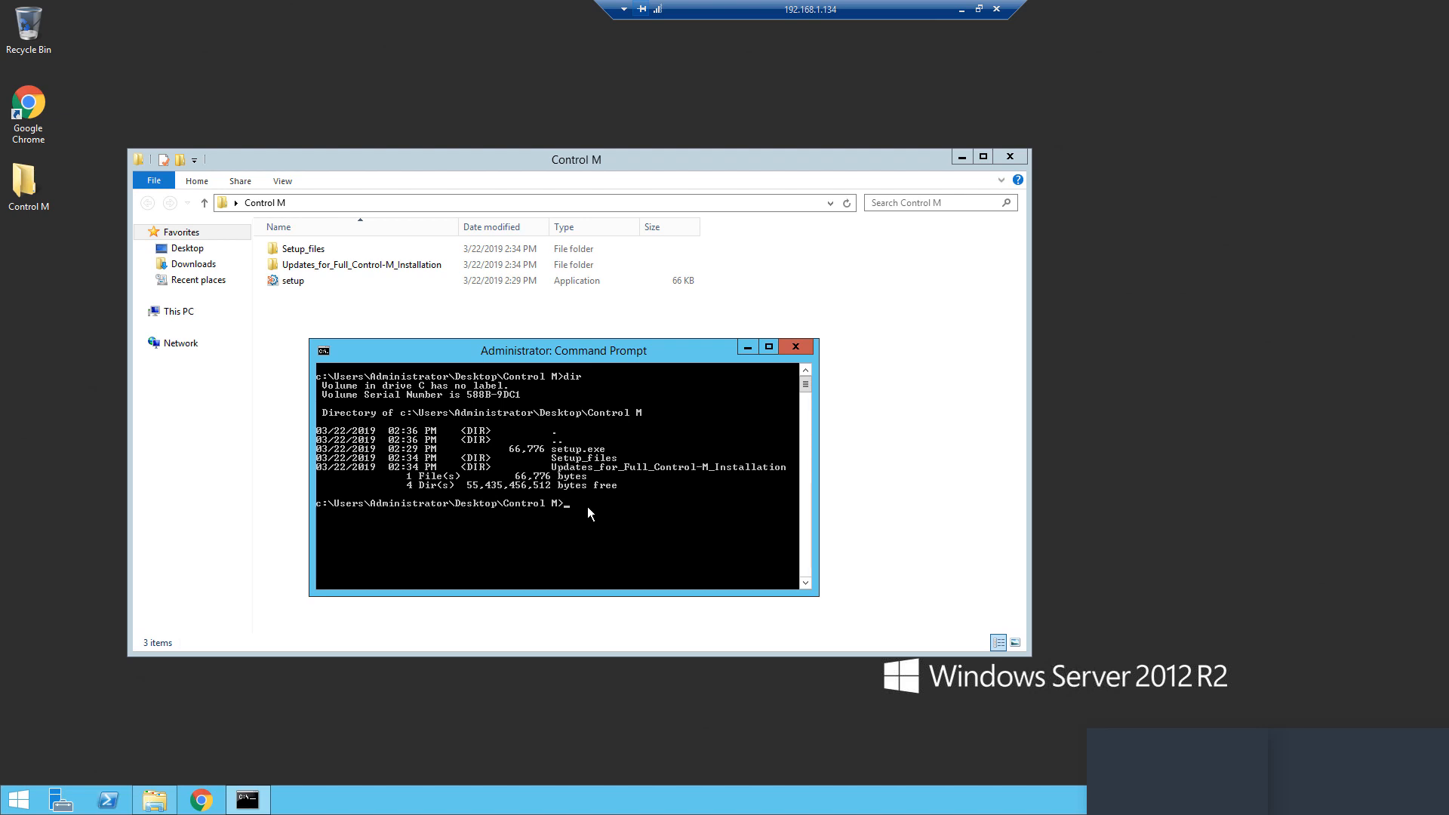
# Launch setup.exe from the Control M folder to bring up the installer's License Agreement
pyautogui.write('setup.e')
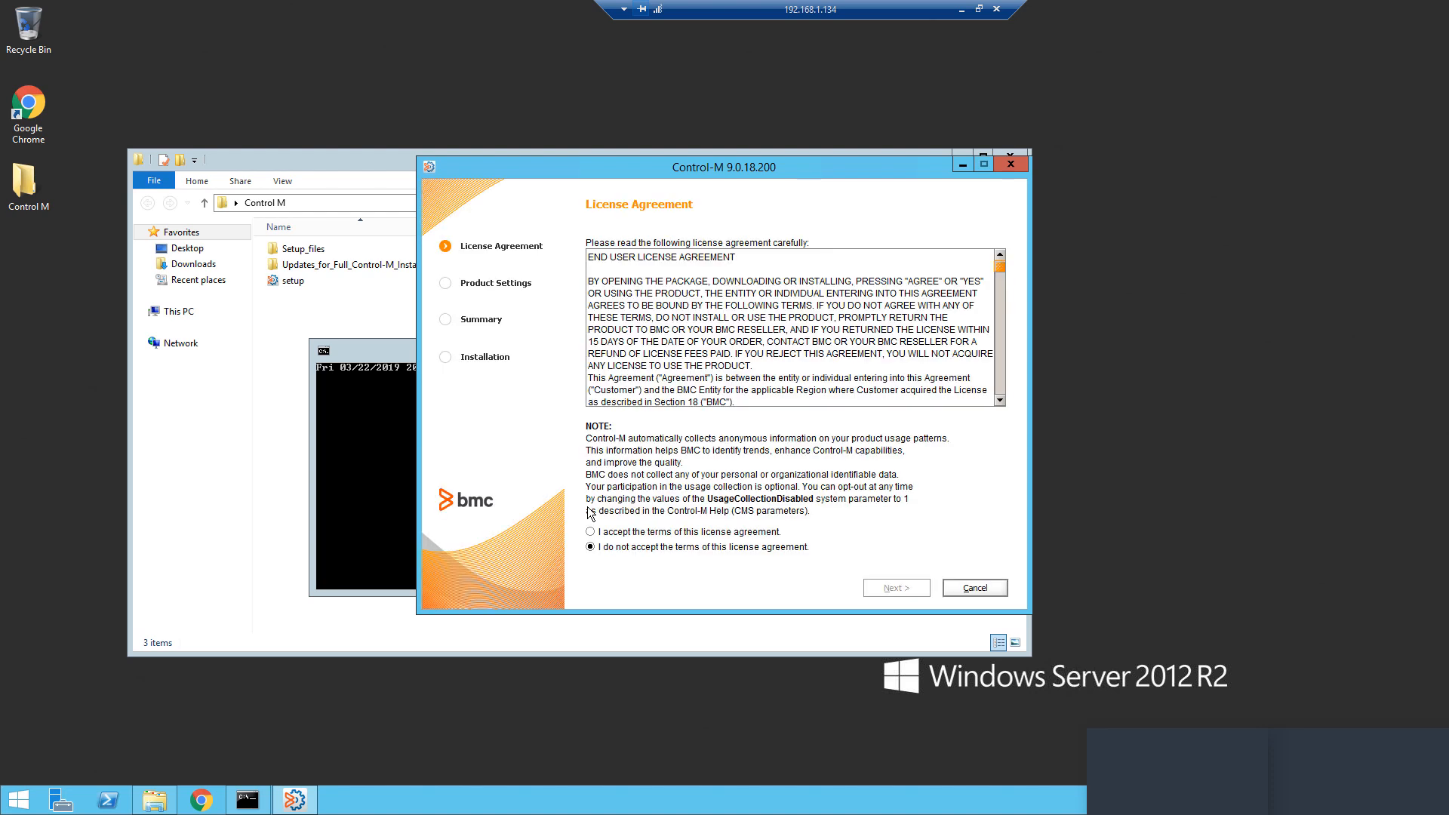
# Accept the license terms and choose Additional Installations > Control-M/Enterprise Manager
pyautogui.click(590, 532)
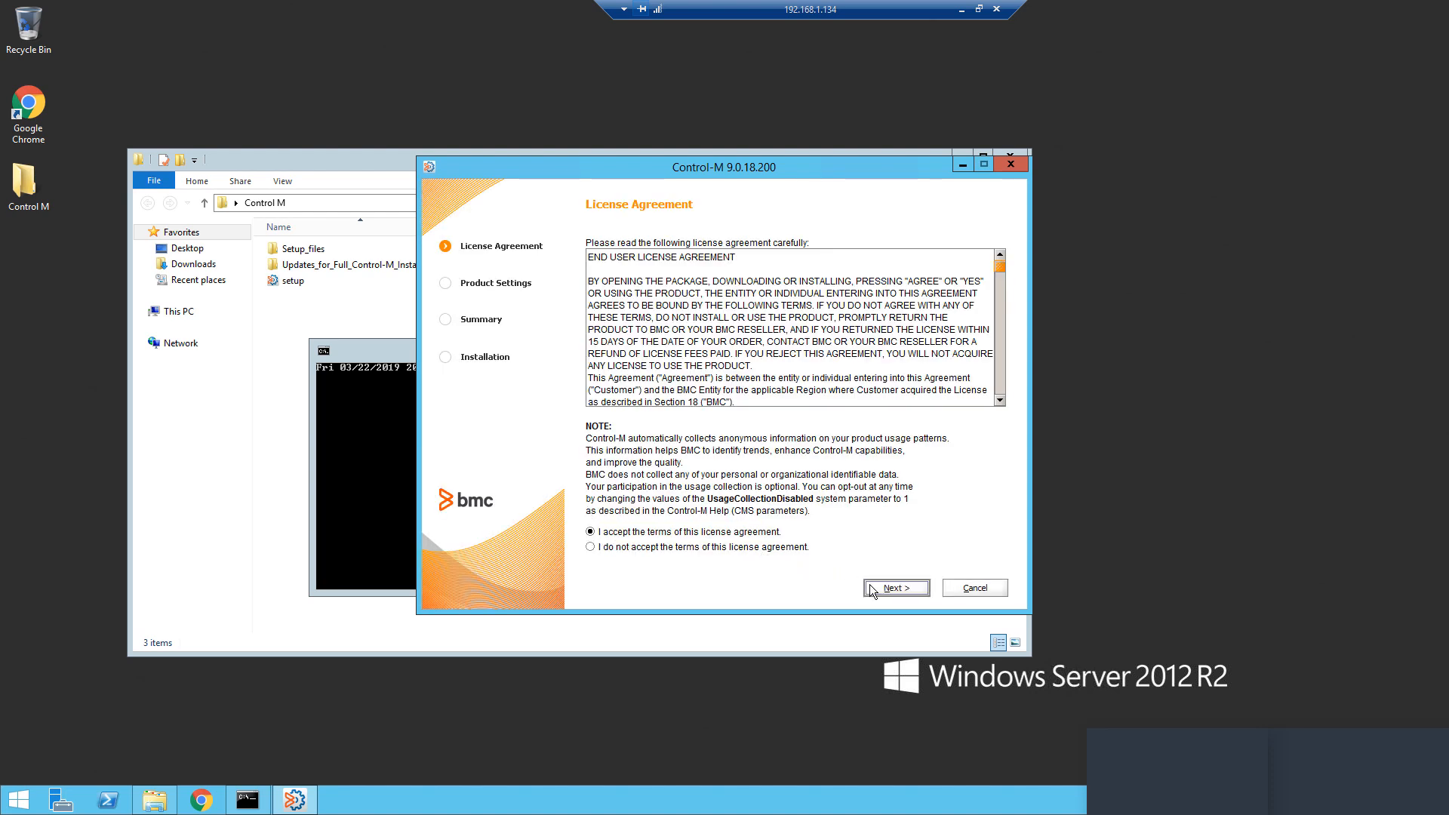
pyautogui.click(894, 587)
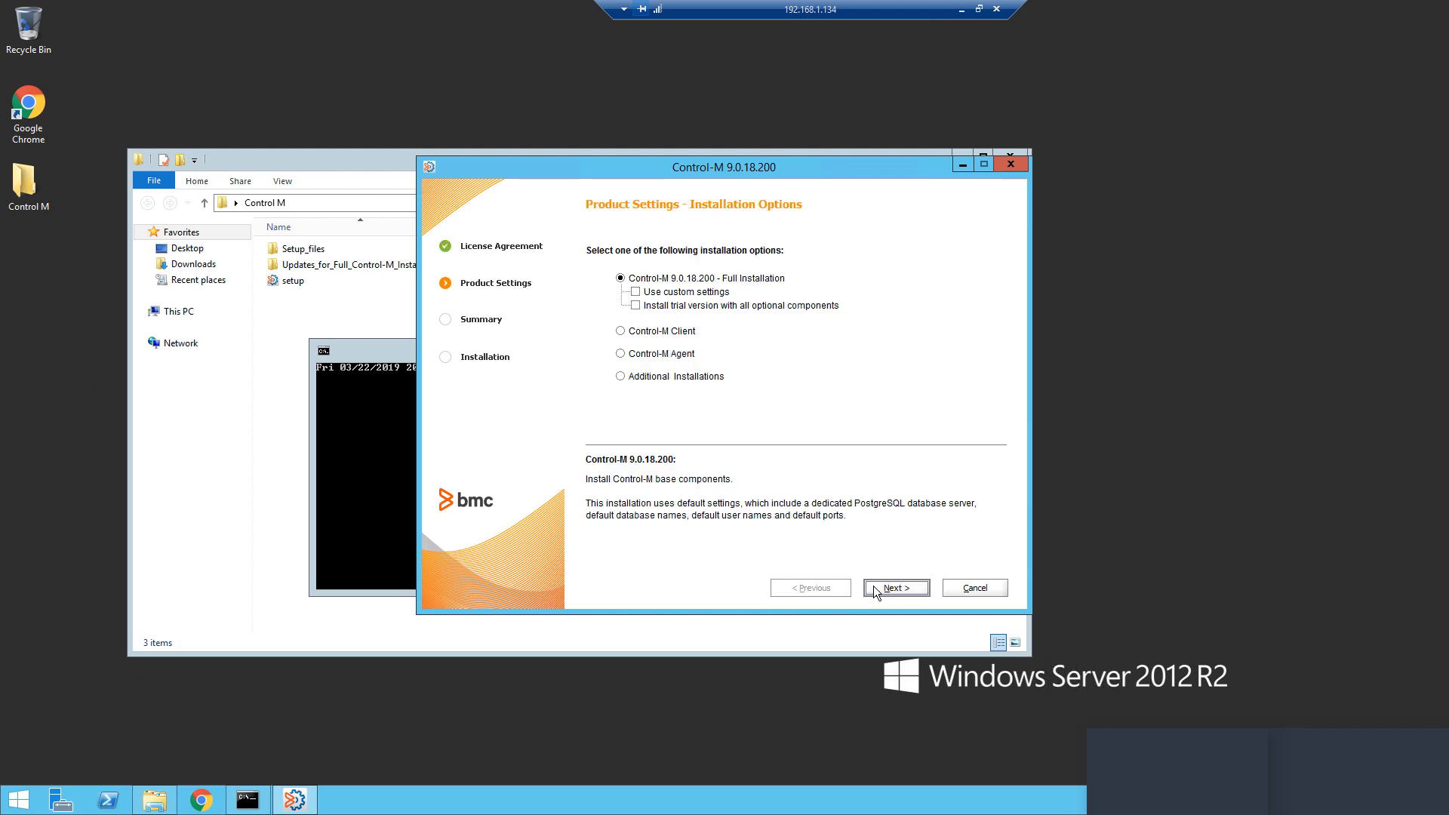
pyautogui.moveTo(669, 438)
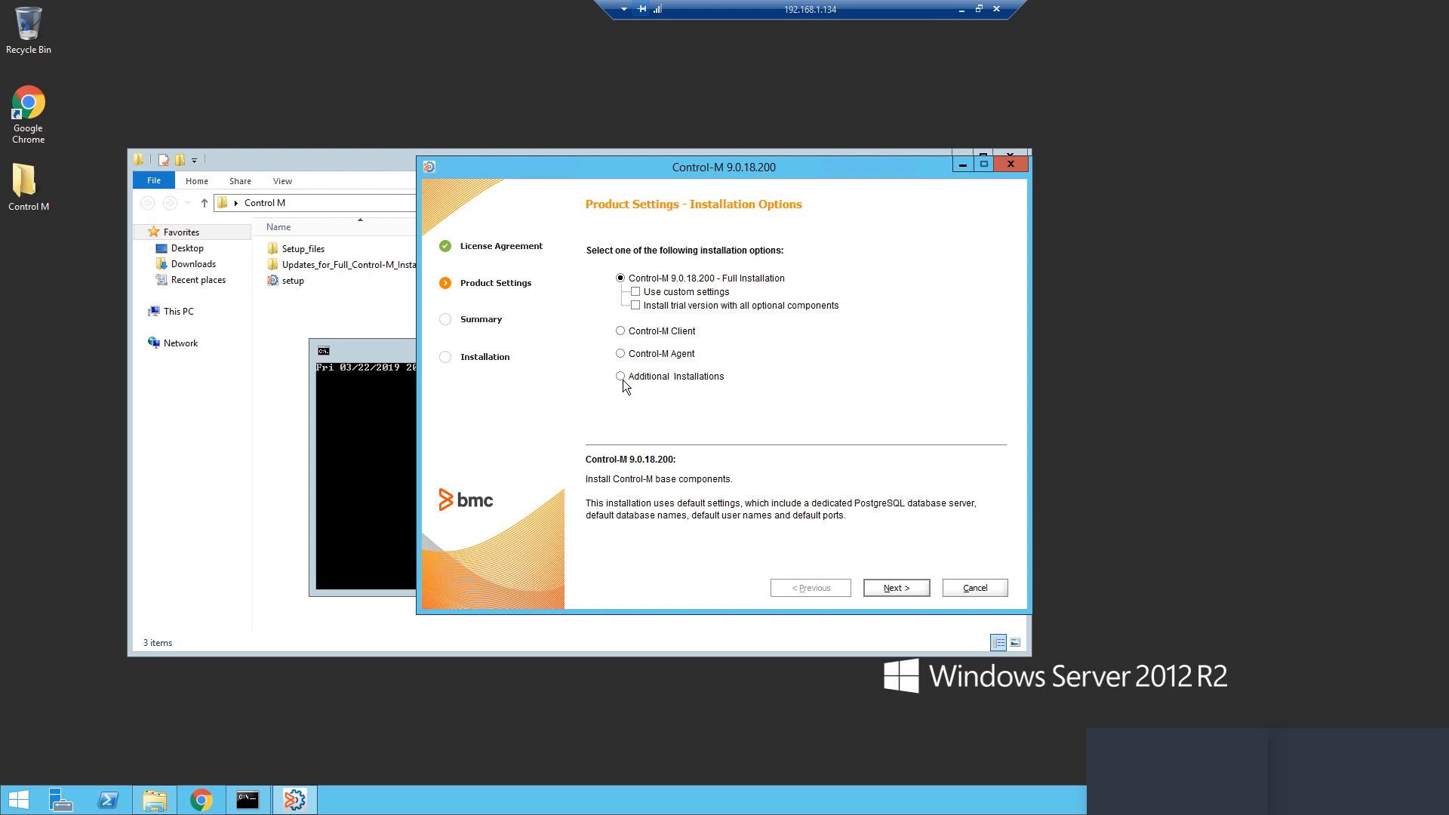
pyautogui.click(620, 375)
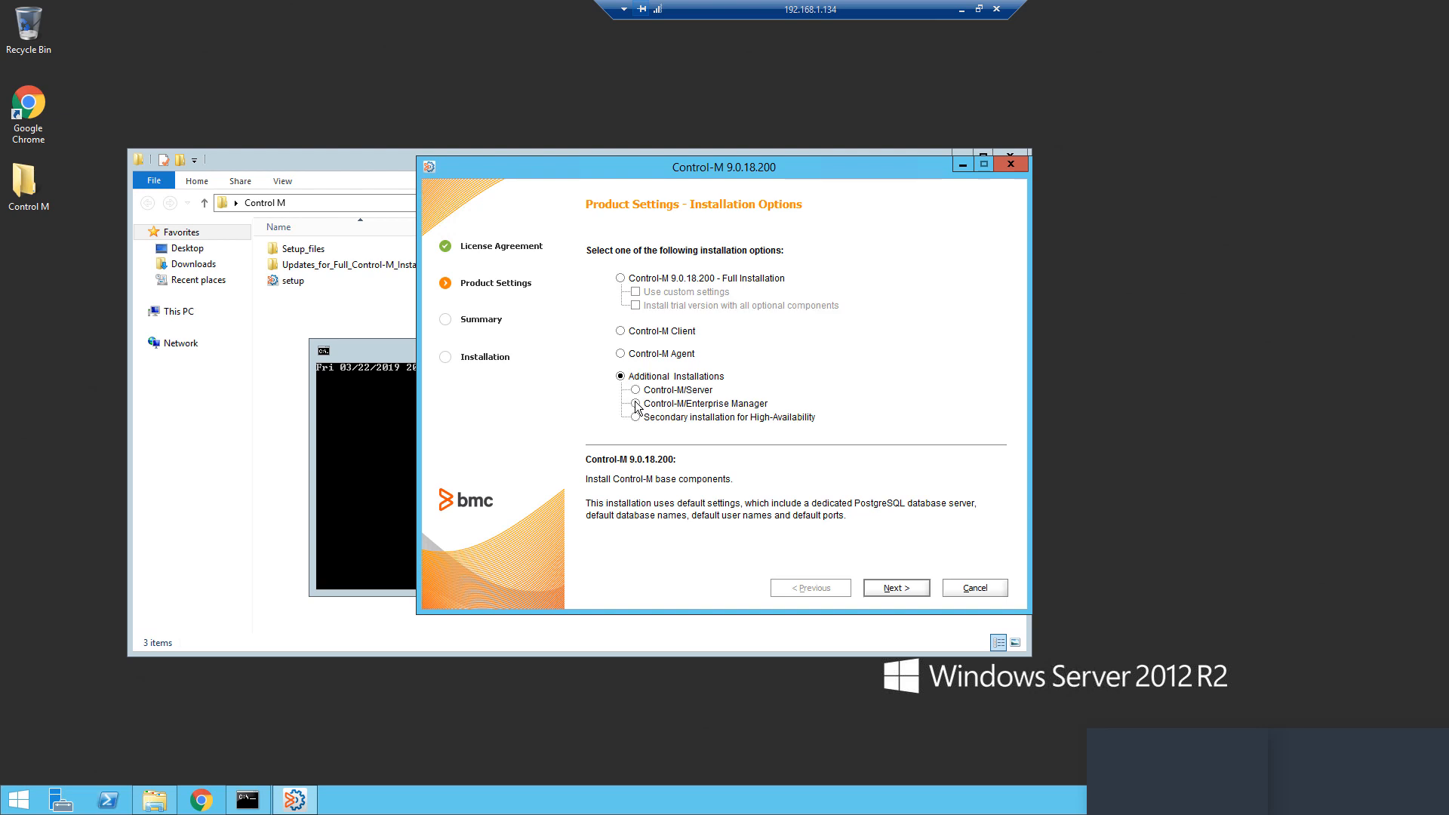
pyautogui.click(635, 403)
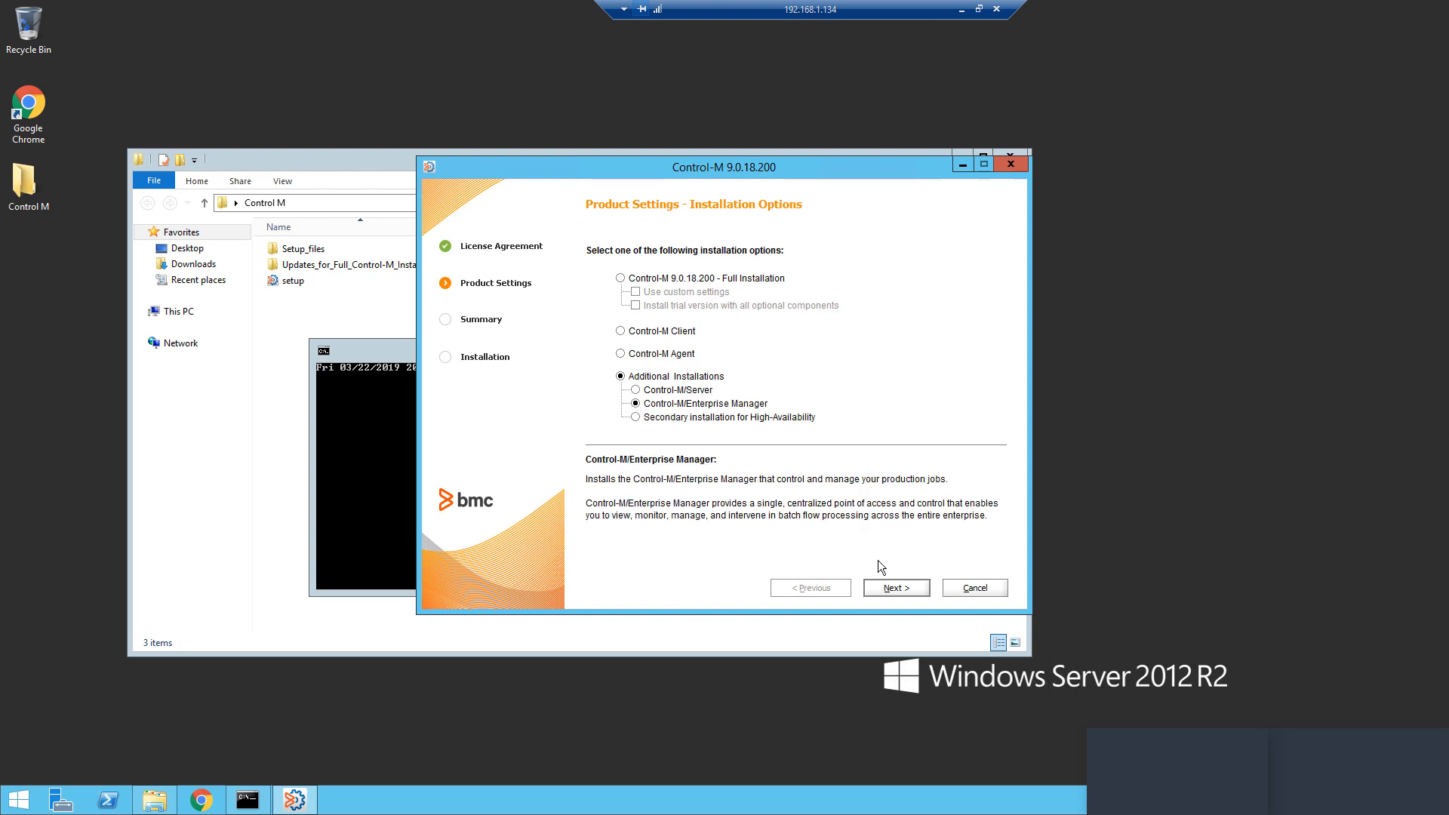
pyautogui.click(895, 587)
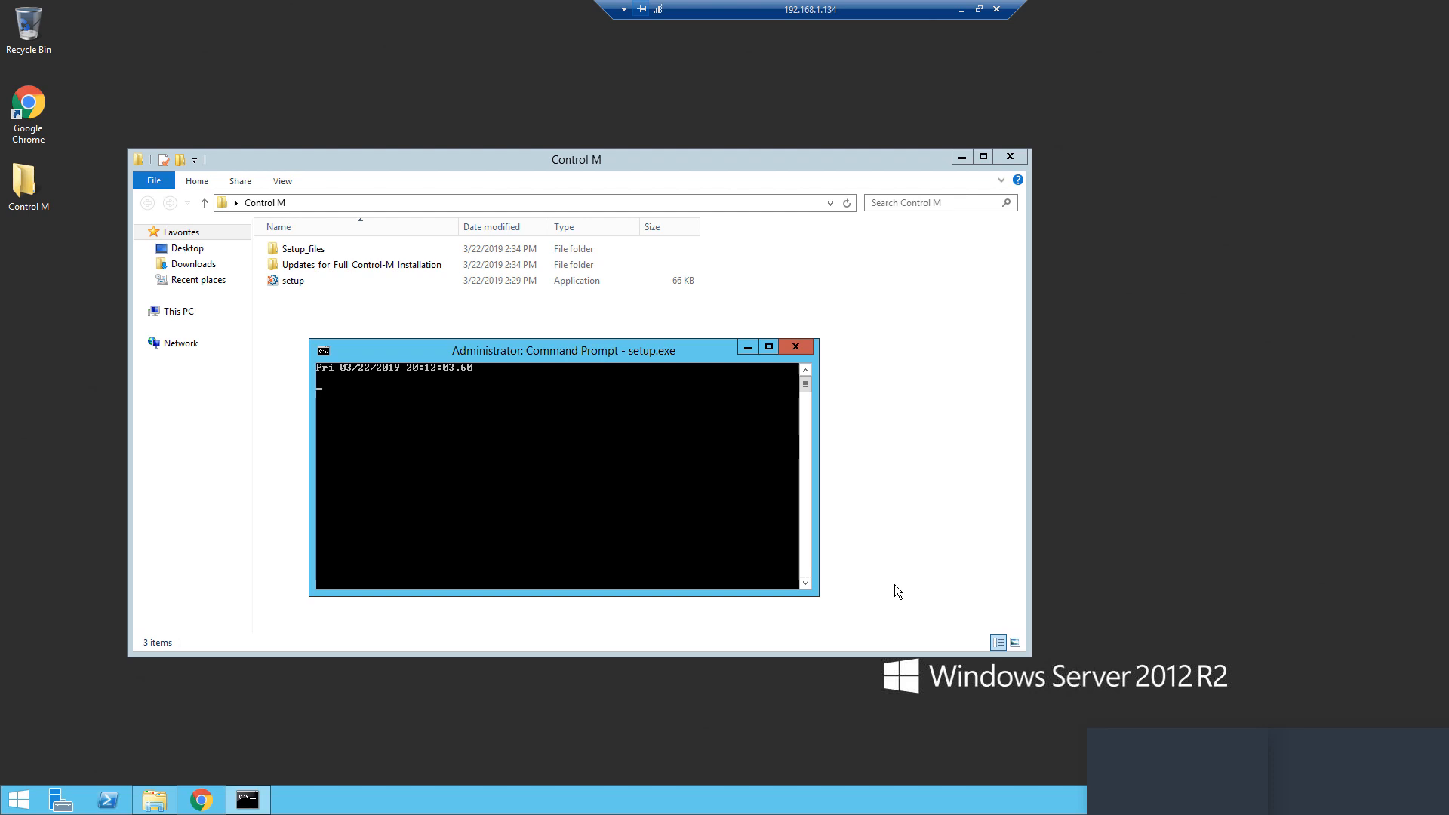
# Select Additional distributed installation with a PostgreSQL database server
pyautogui.click(894, 588)
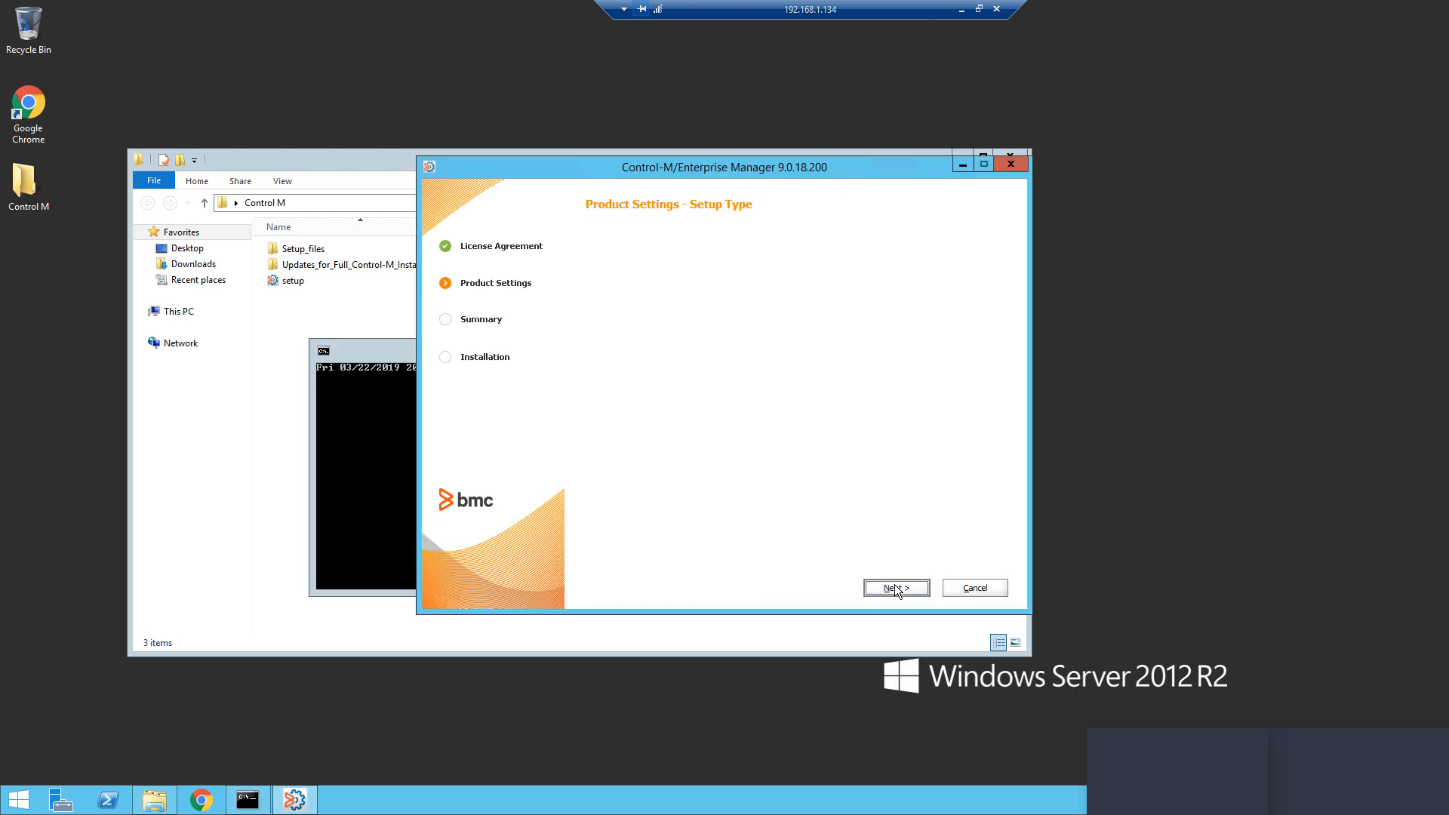
pyautogui.click(895, 587)
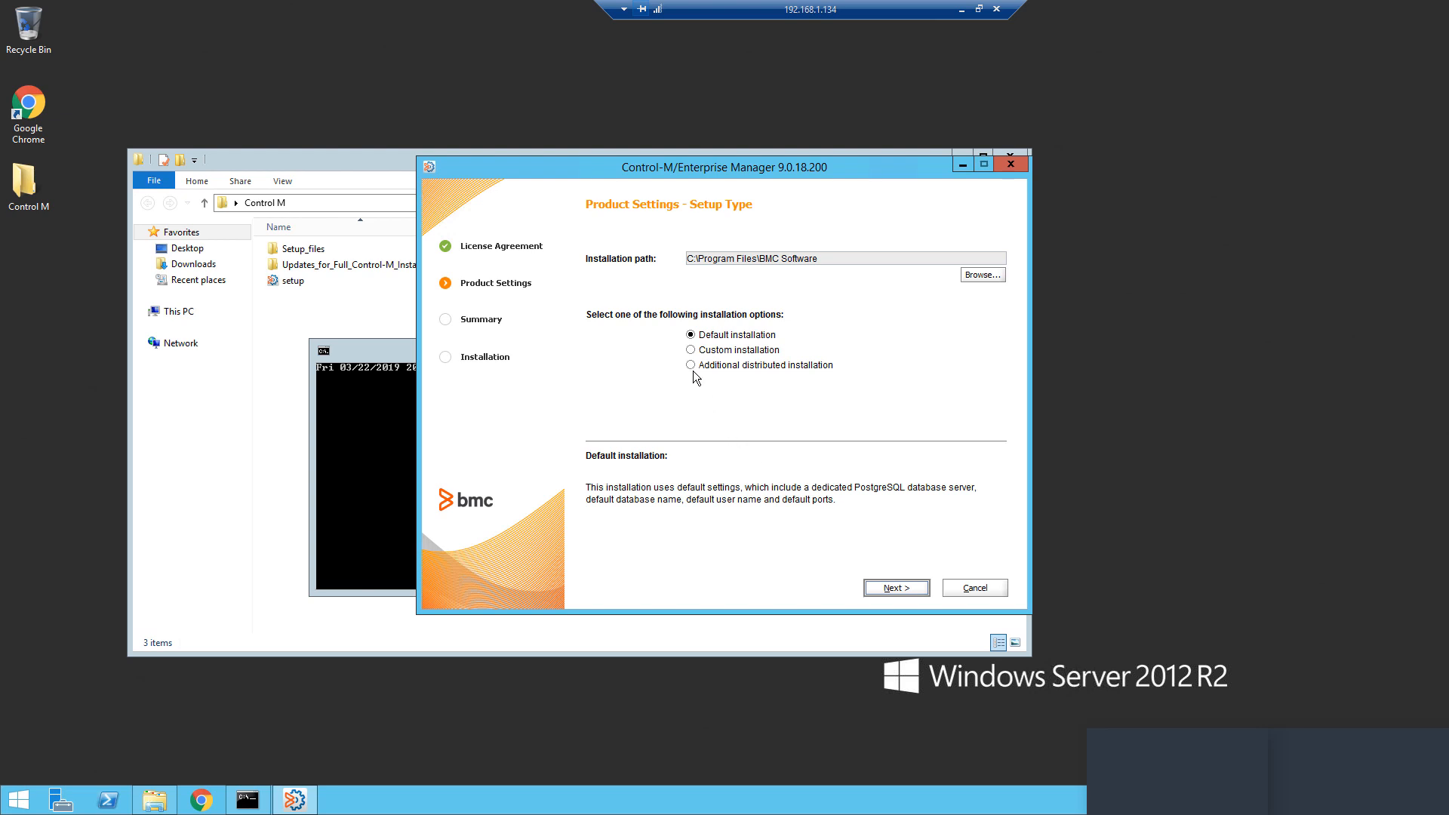
pyautogui.click(690, 364)
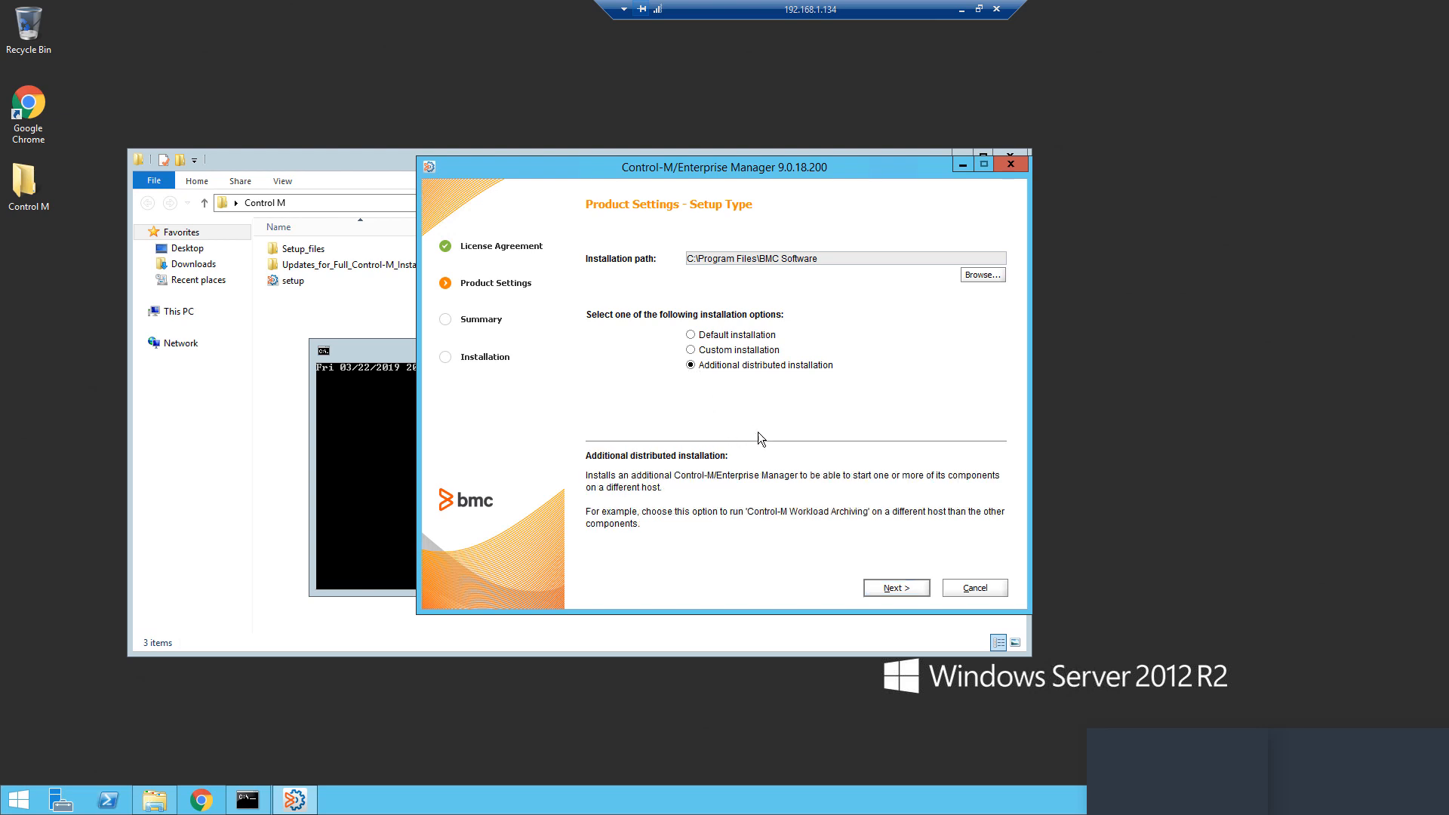
pyautogui.moveTo(893, 587)
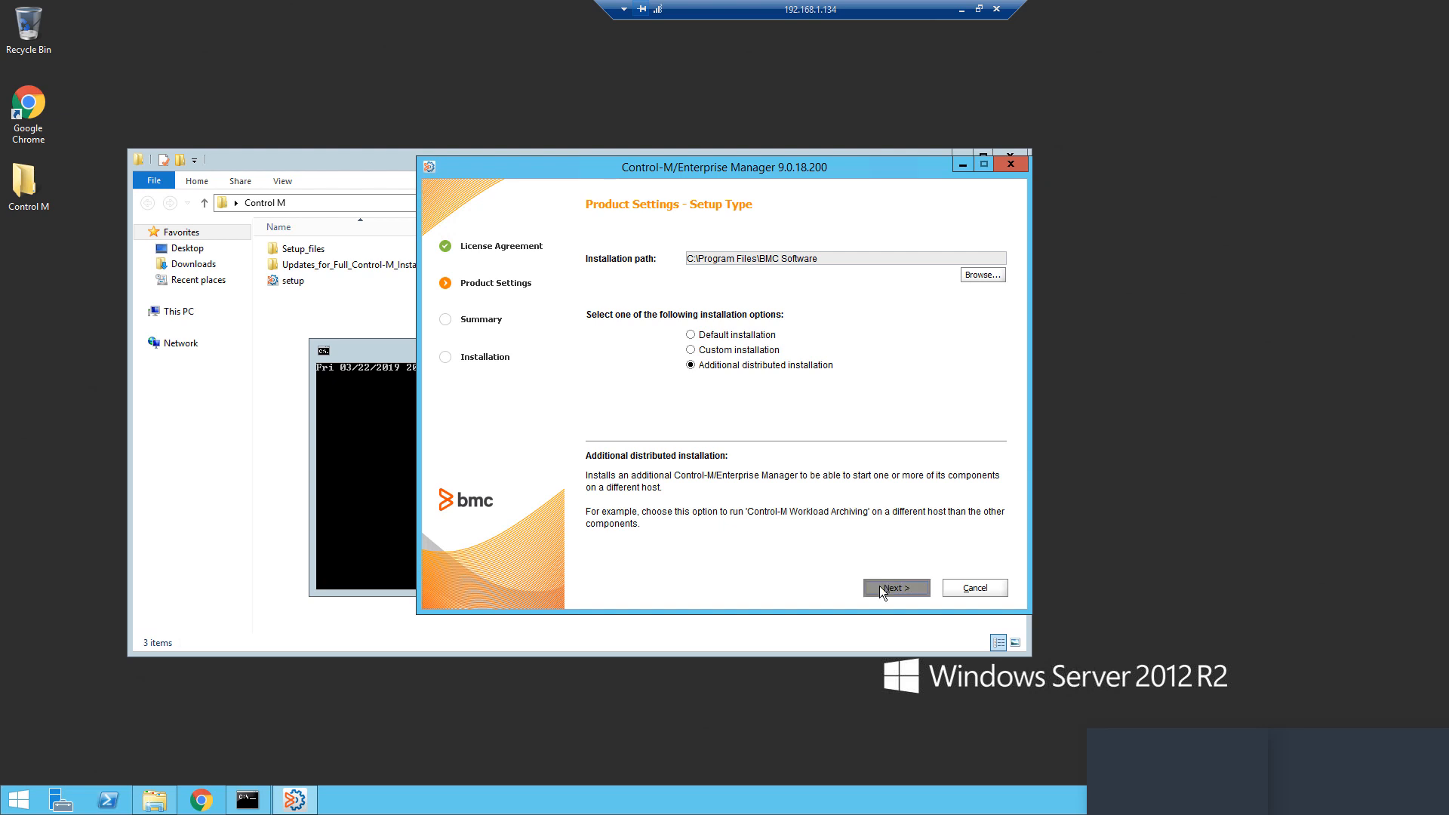
pyautogui.click(895, 587)
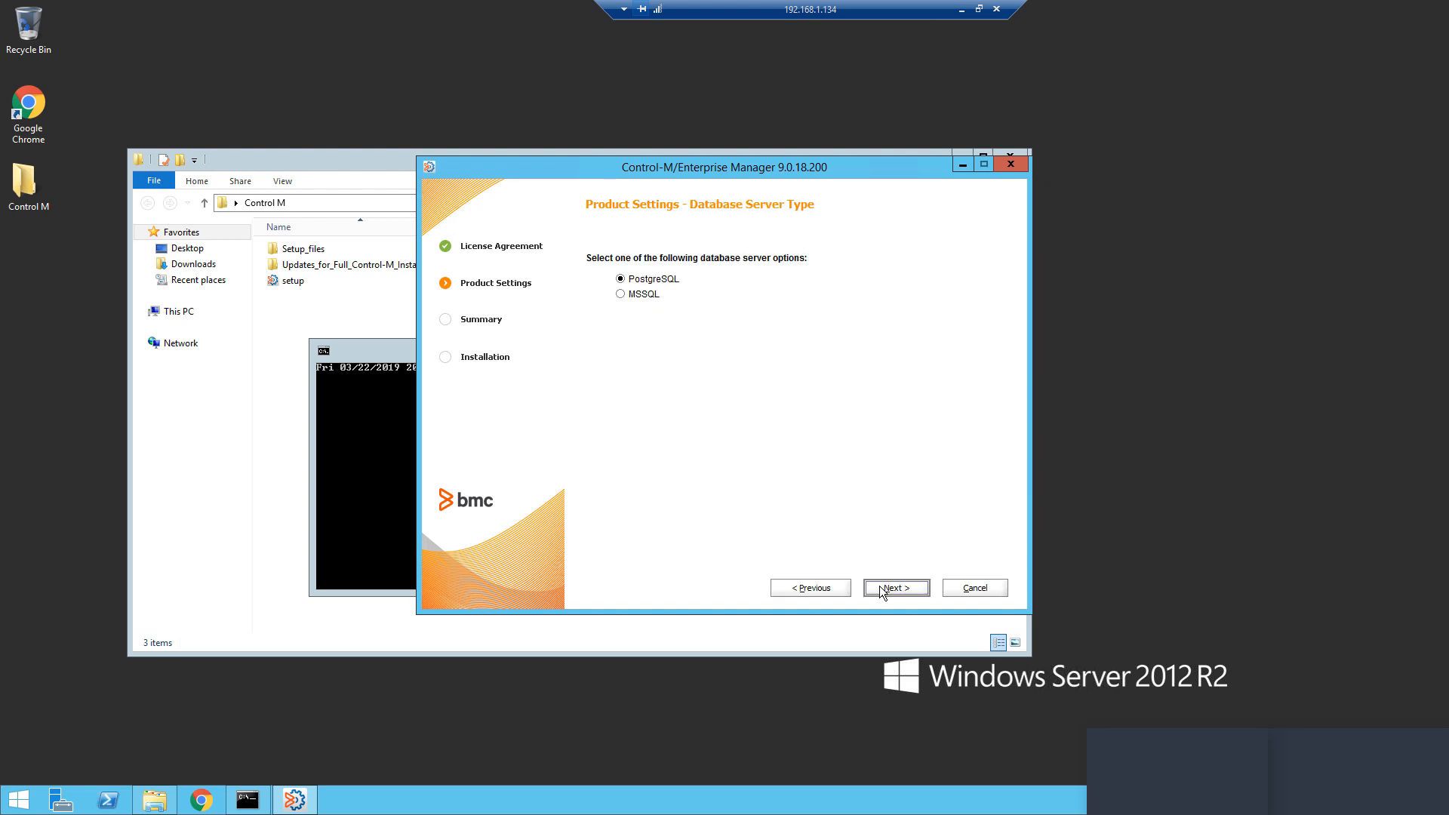
pyautogui.click(894, 587)
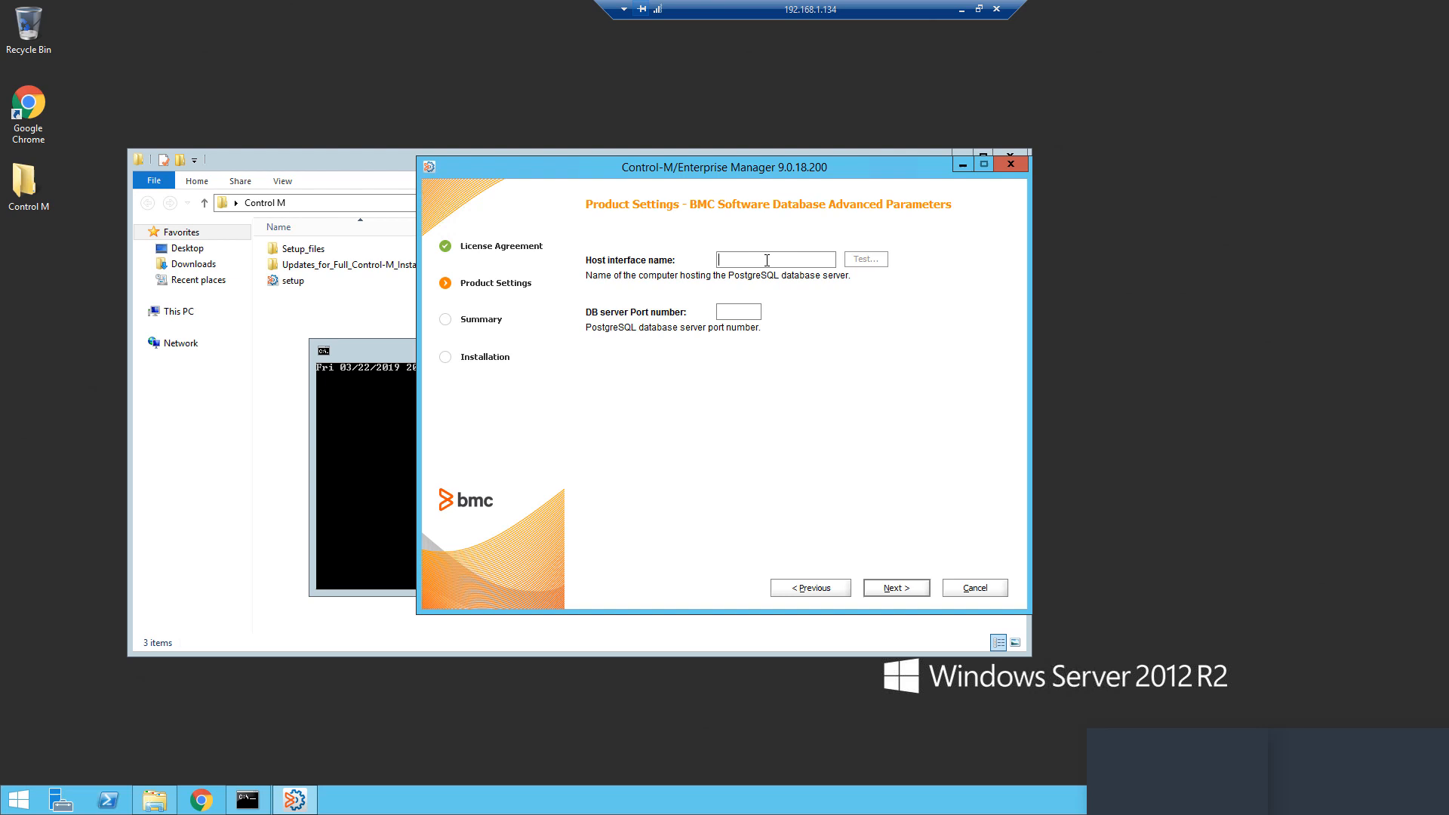
# Set database host ctmwinclient, verify it answers a ping, and set port 5432
pyautogui.write('c')
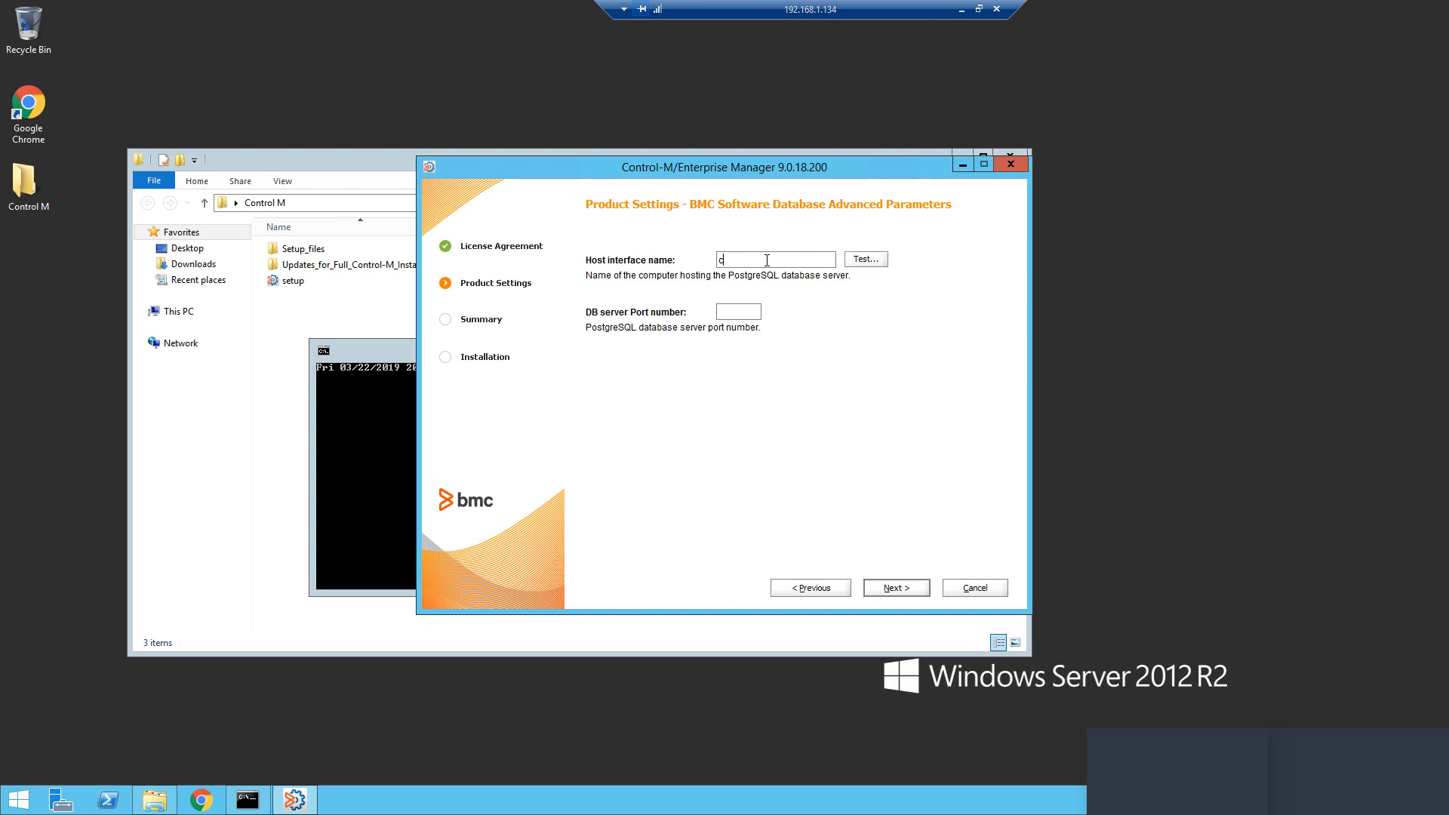
pyautogui.write('ctmwinclient')
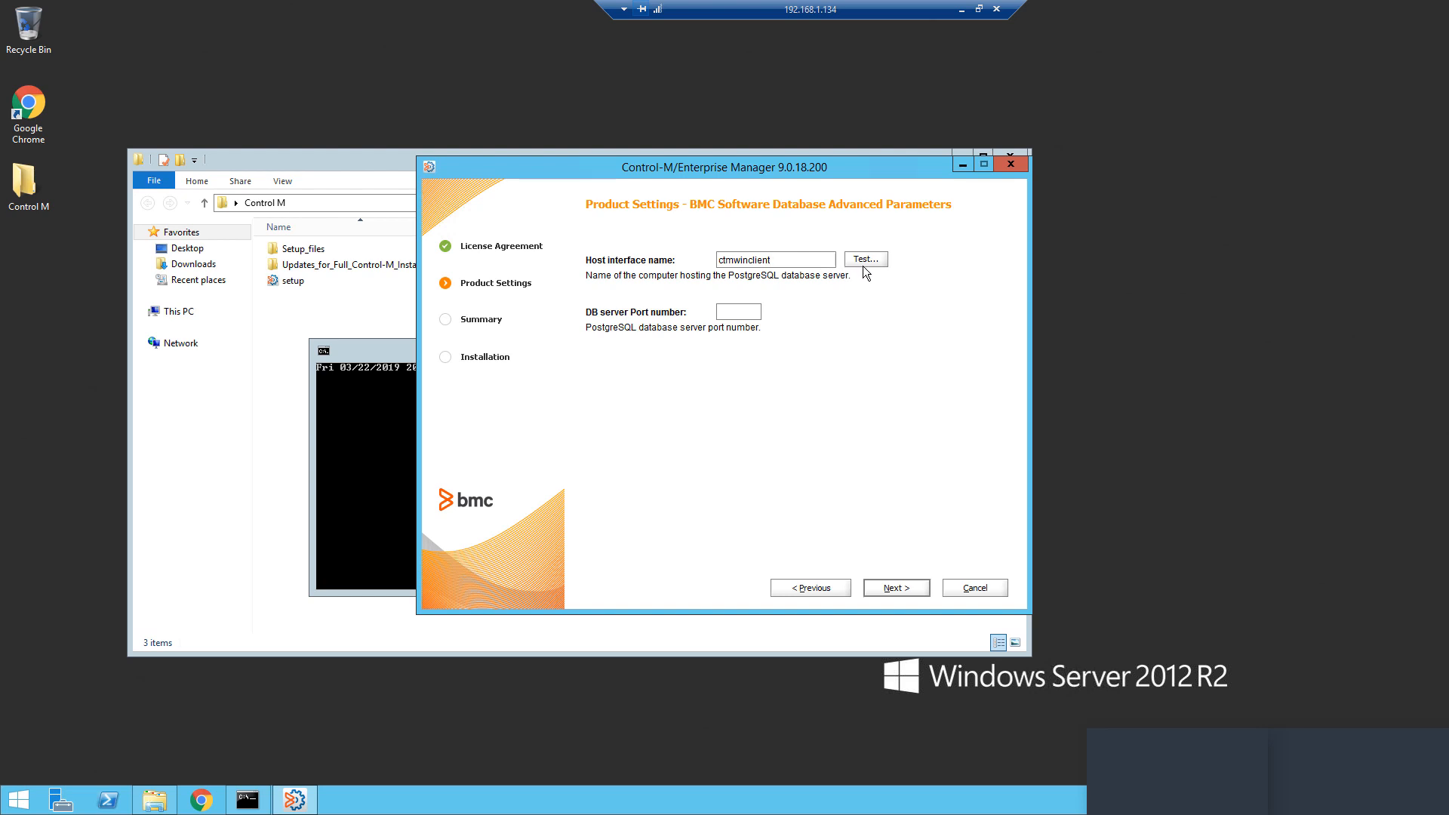
pyautogui.click(863, 258)
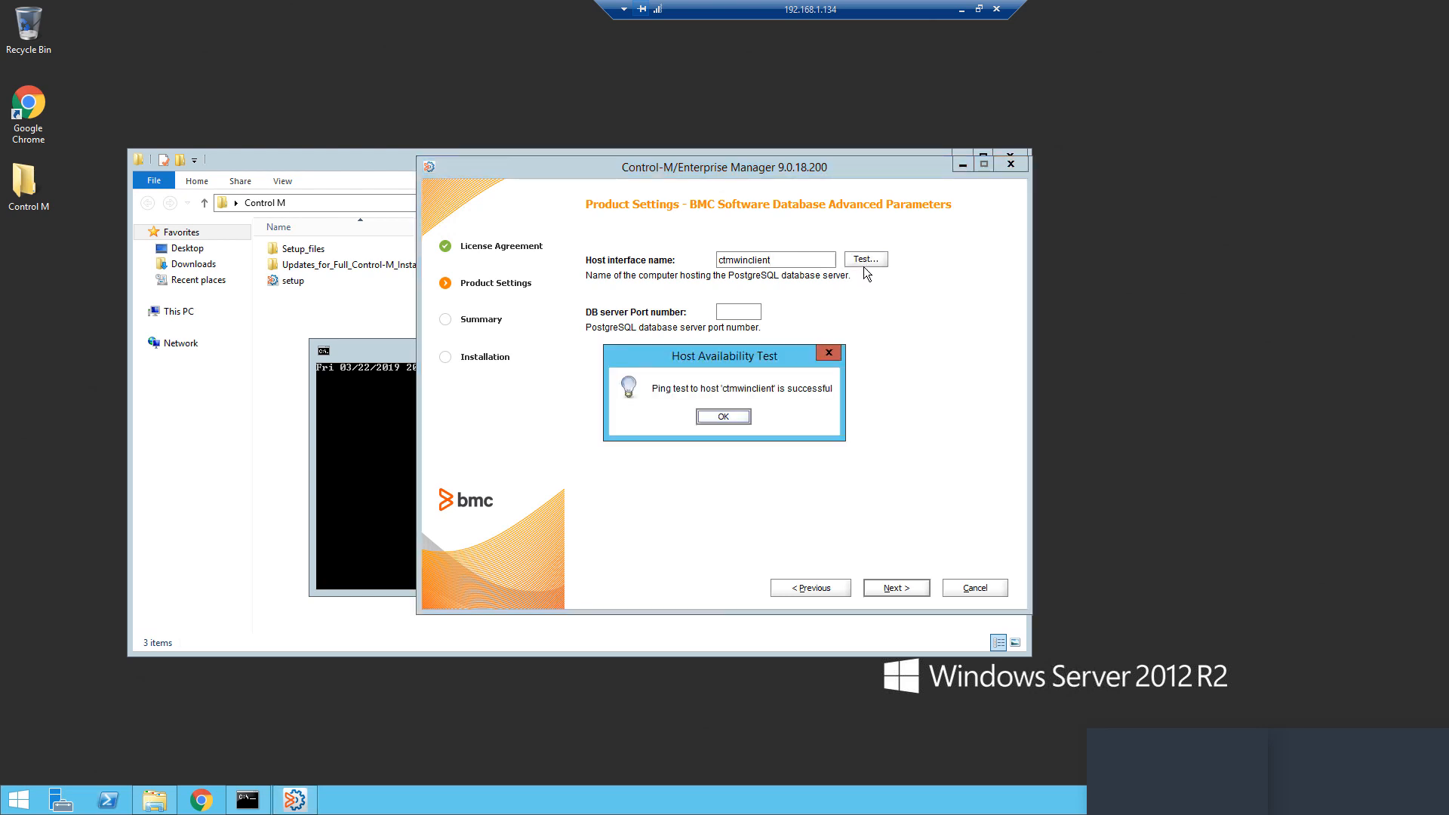
pyautogui.click(723, 417)
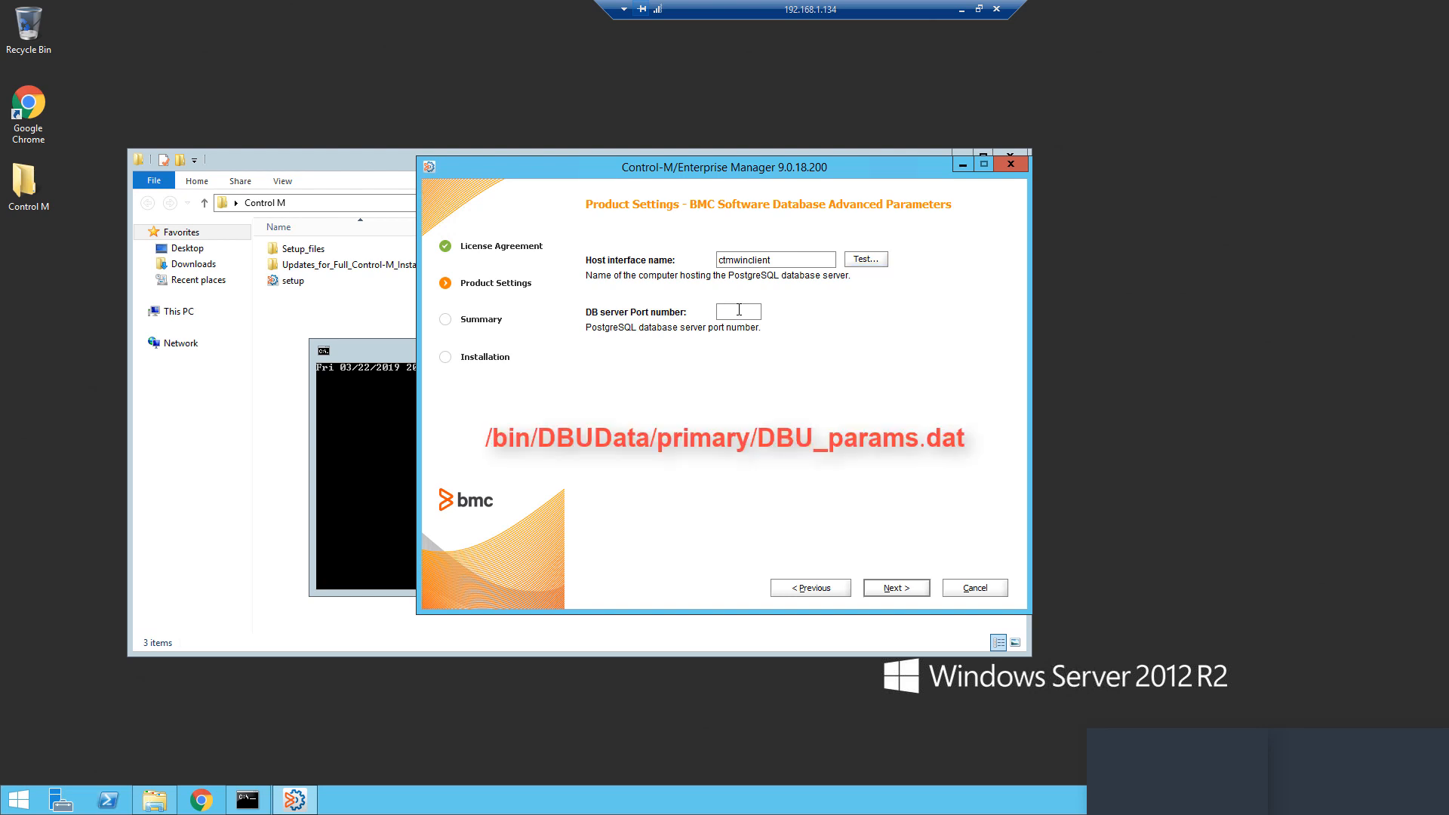
pyautogui.write('5')
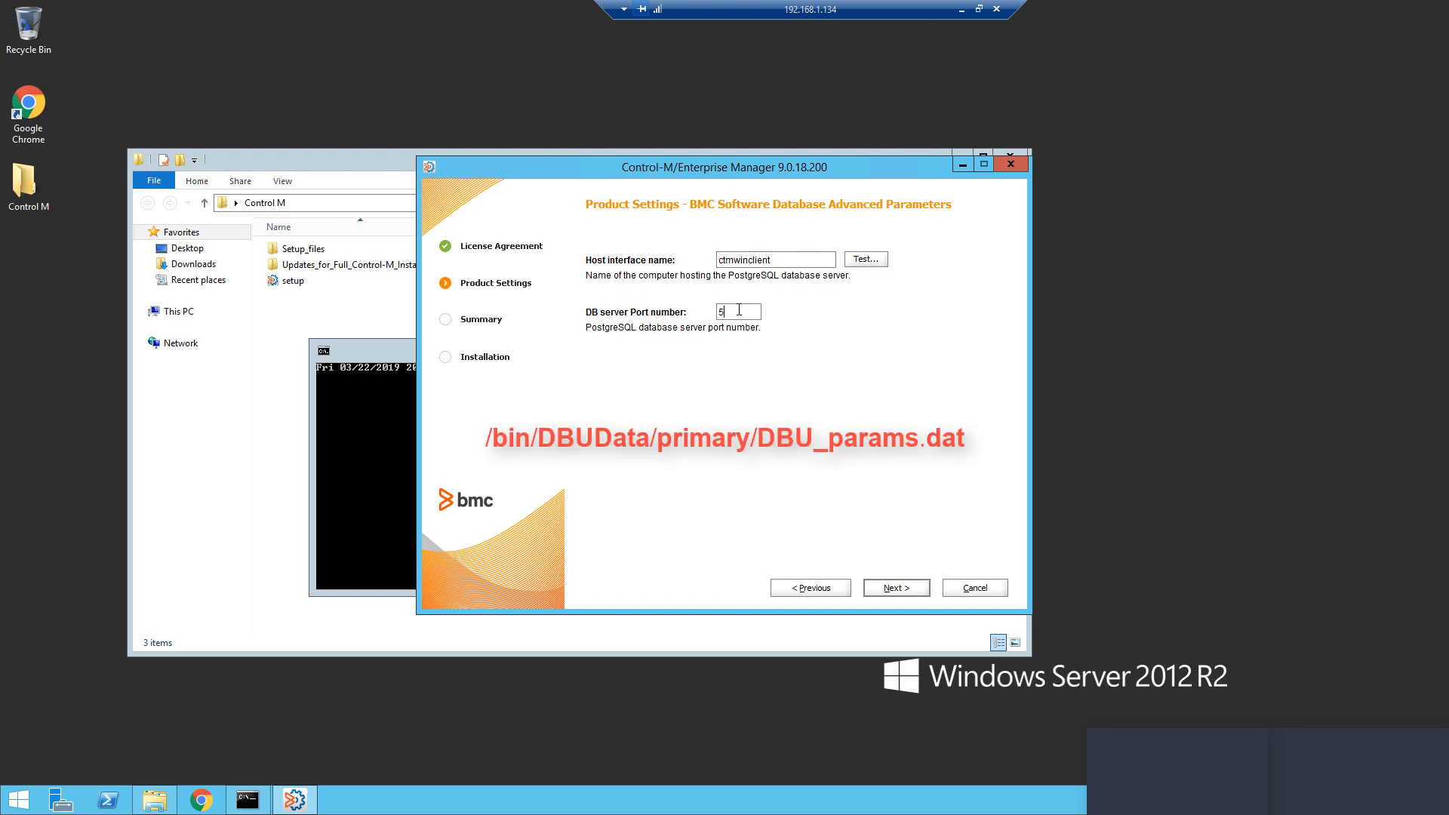
pyautogui.write('432')
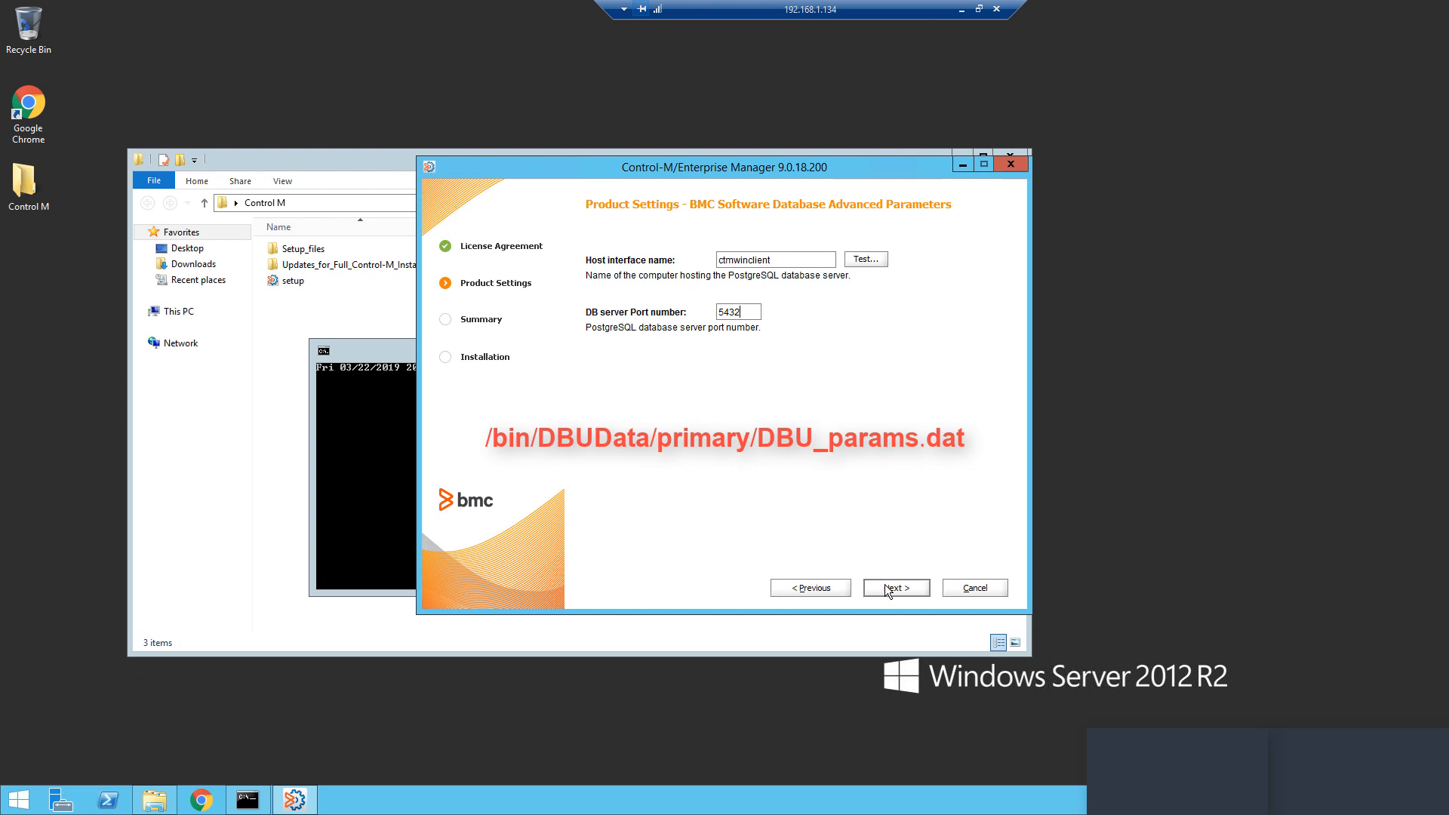
# Enter the emuser database owner password and proceed to the Summary page
pyautogui.click(893, 587)
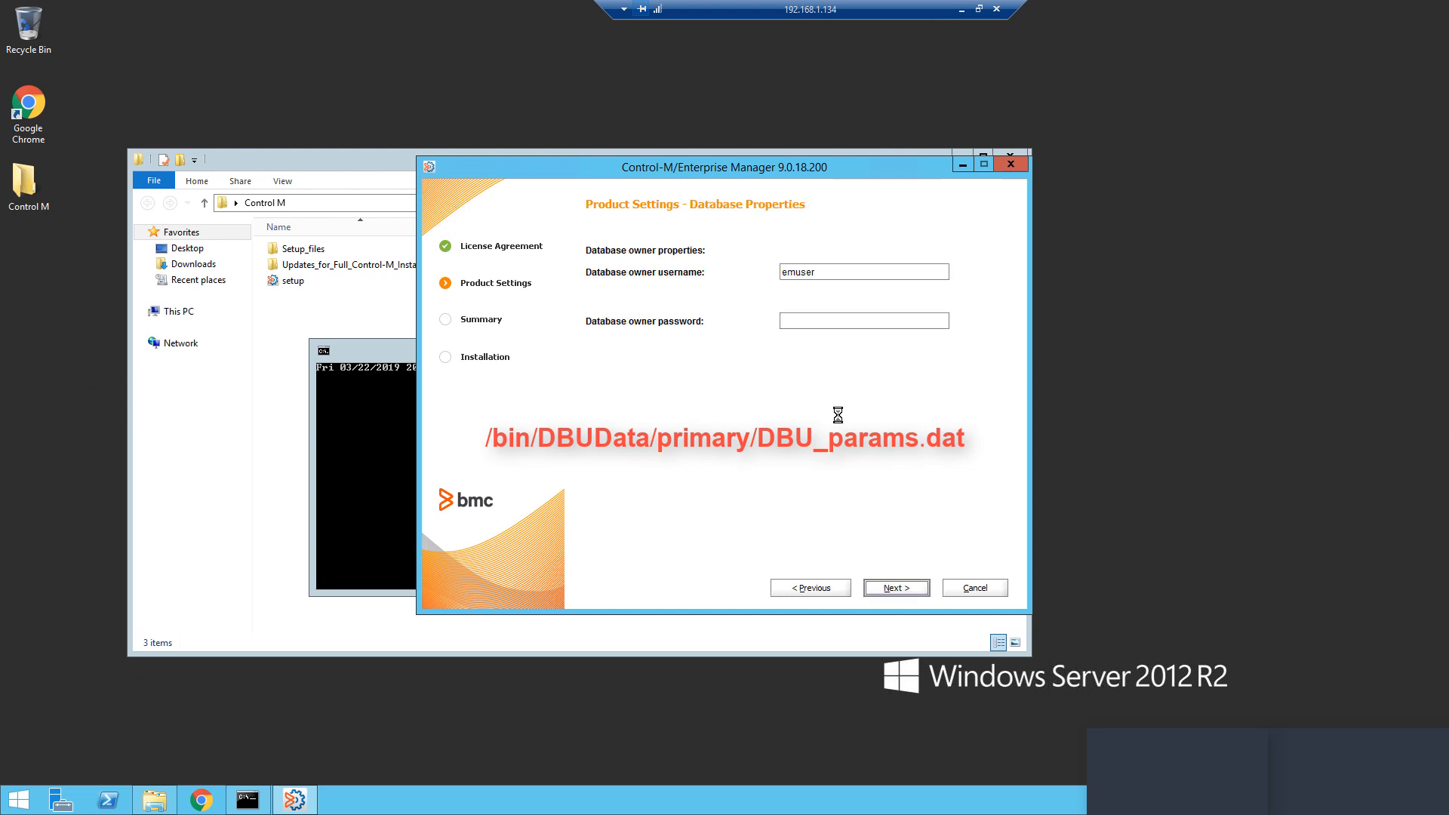
pyautogui.click(864, 320)
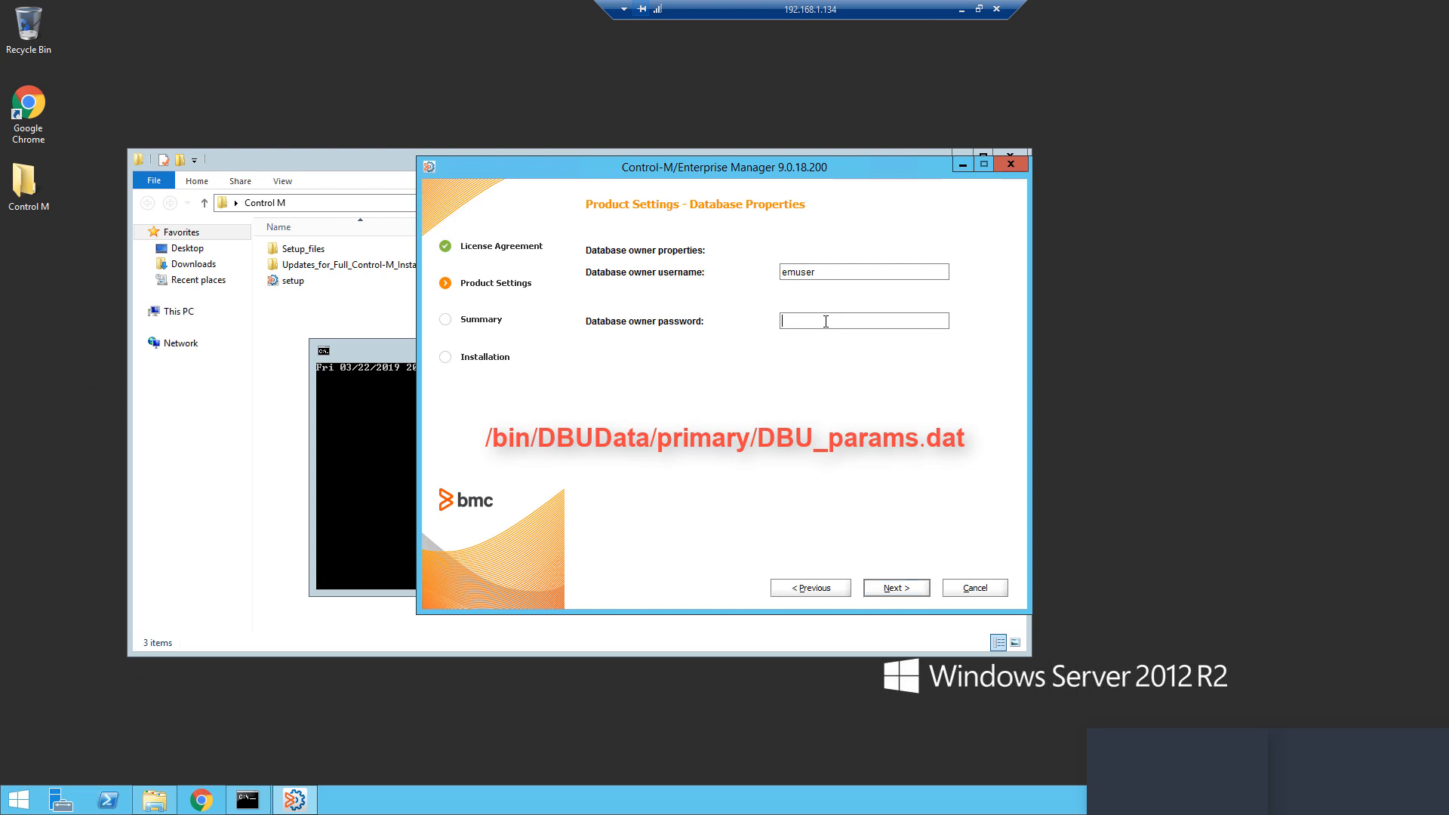
pyautogui.write('●●●')
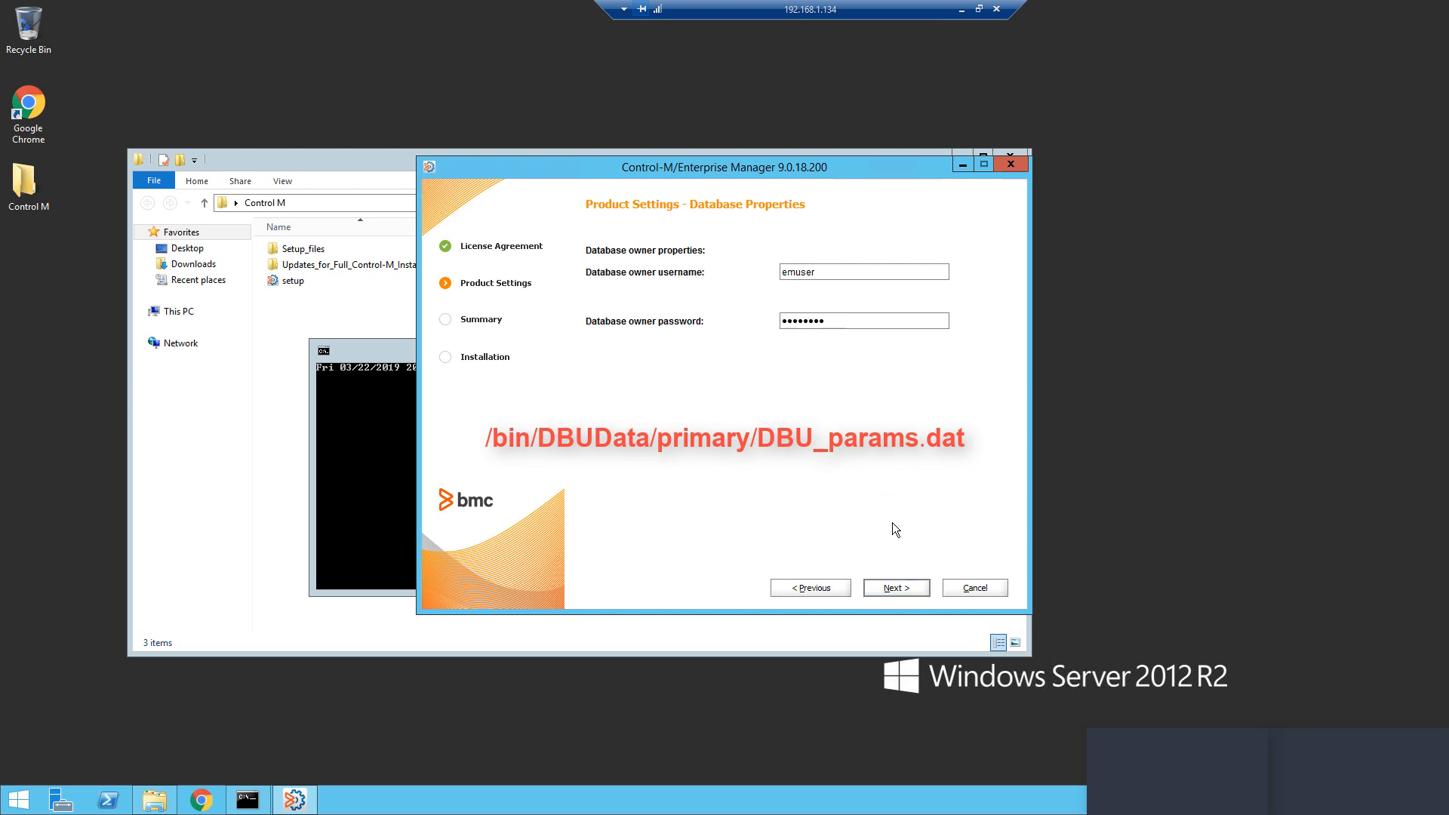
pyautogui.click(895, 587)
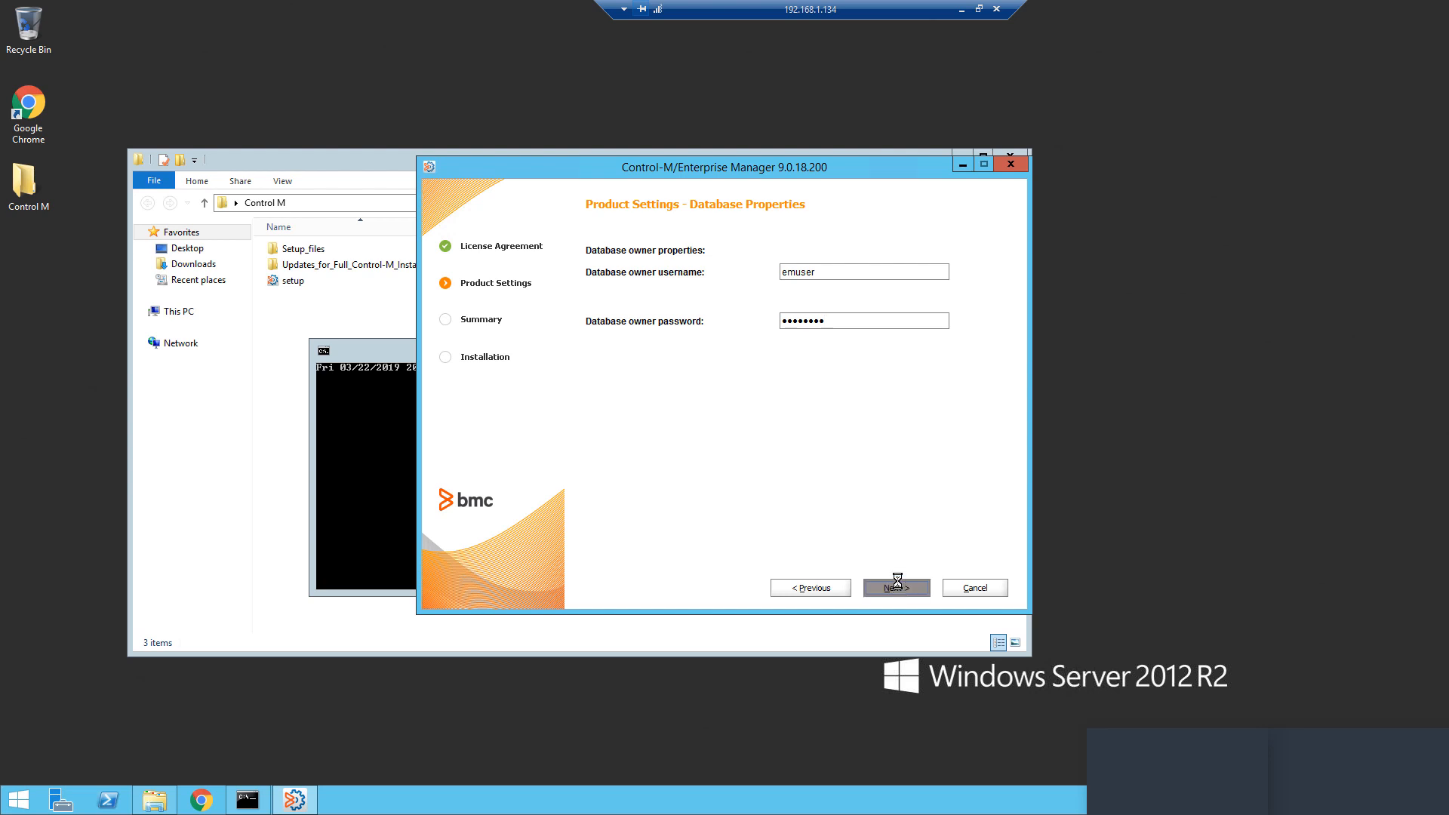
pyautogui.click(895, 587)
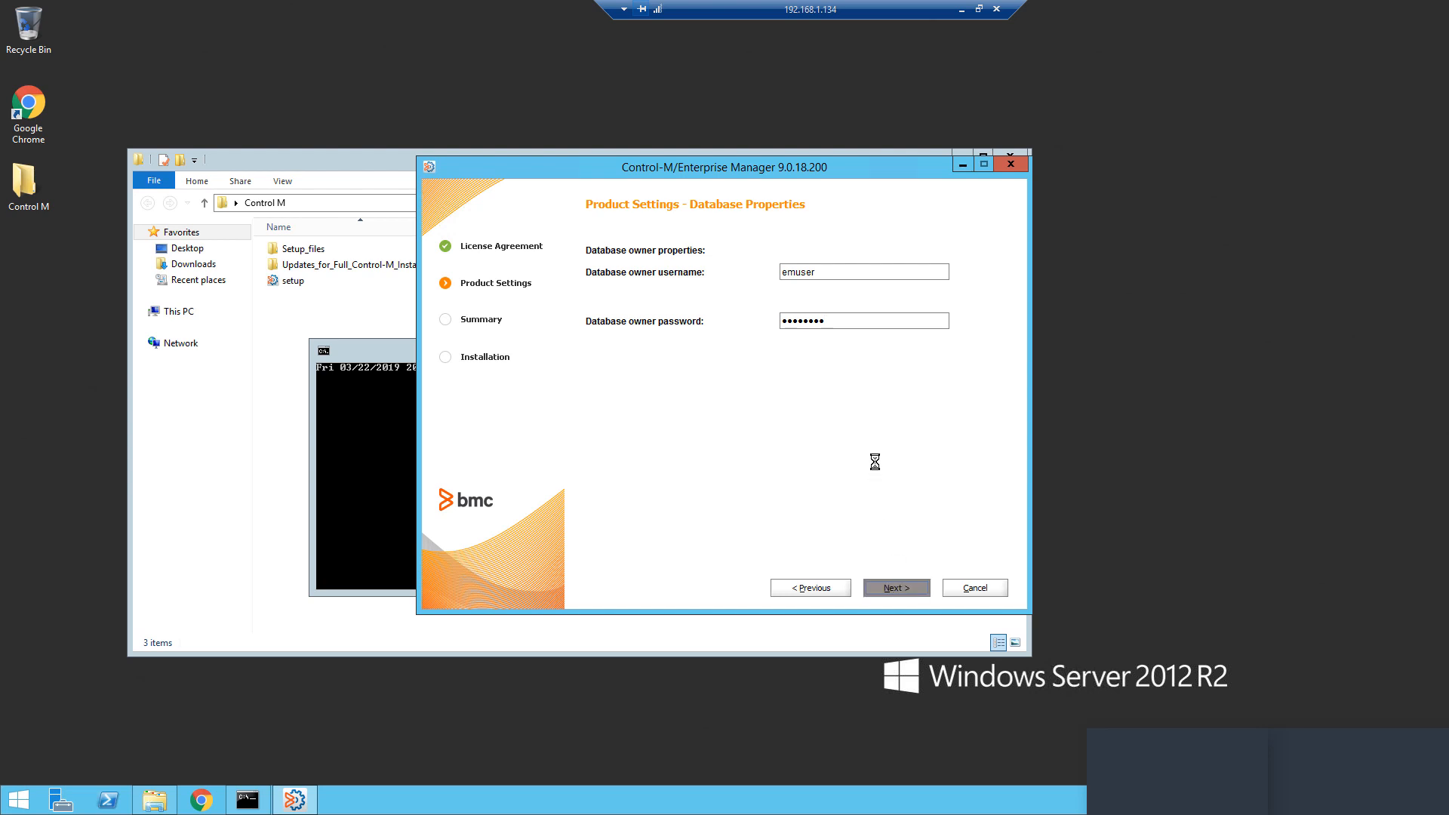
pyautogui.click(894, 588)
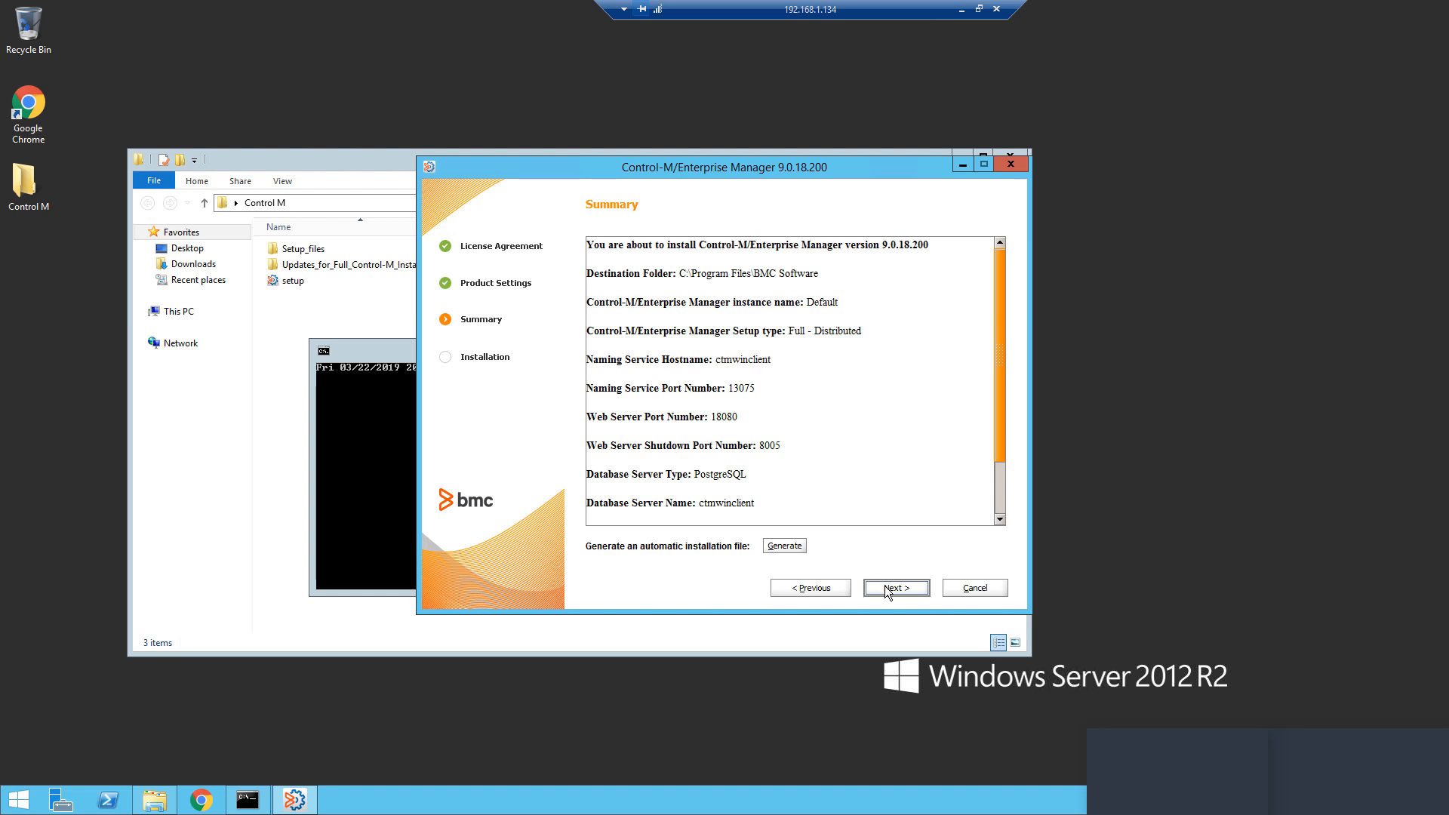
# Run the installation from the Summary and finish with Launch Control-M checked
pyautogui.click(893, 587)
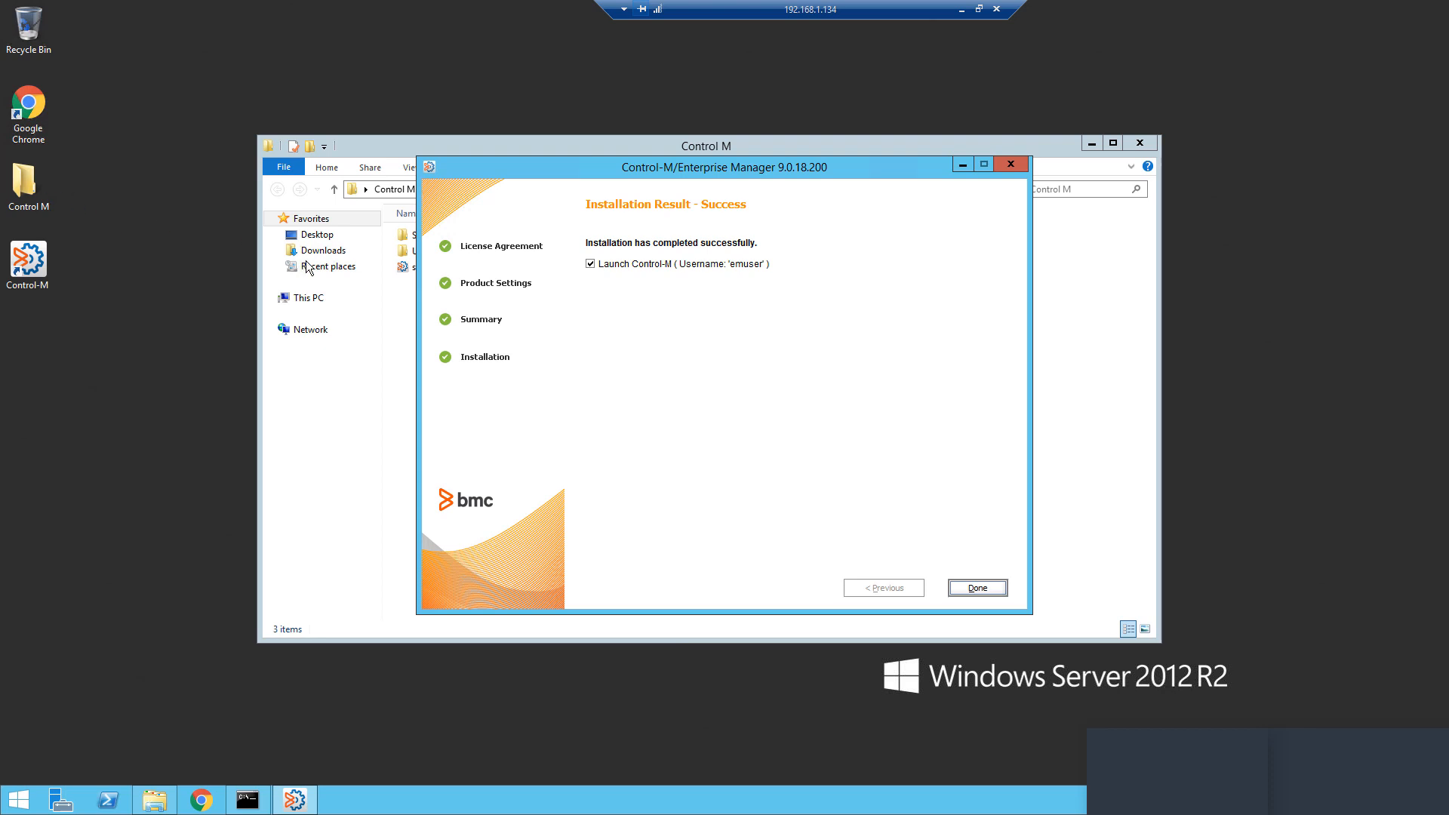
pyautogui.click(975, 587)
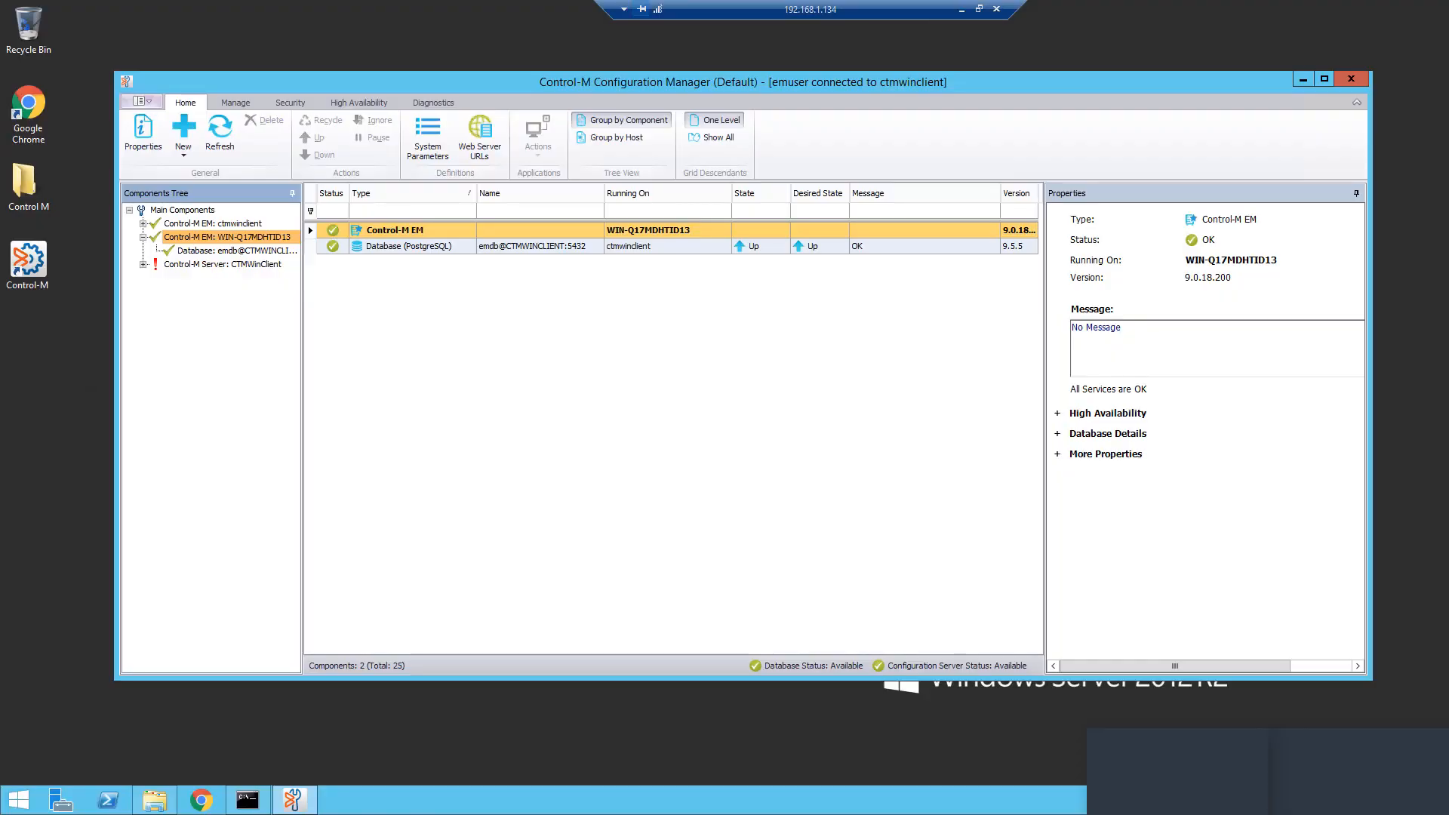